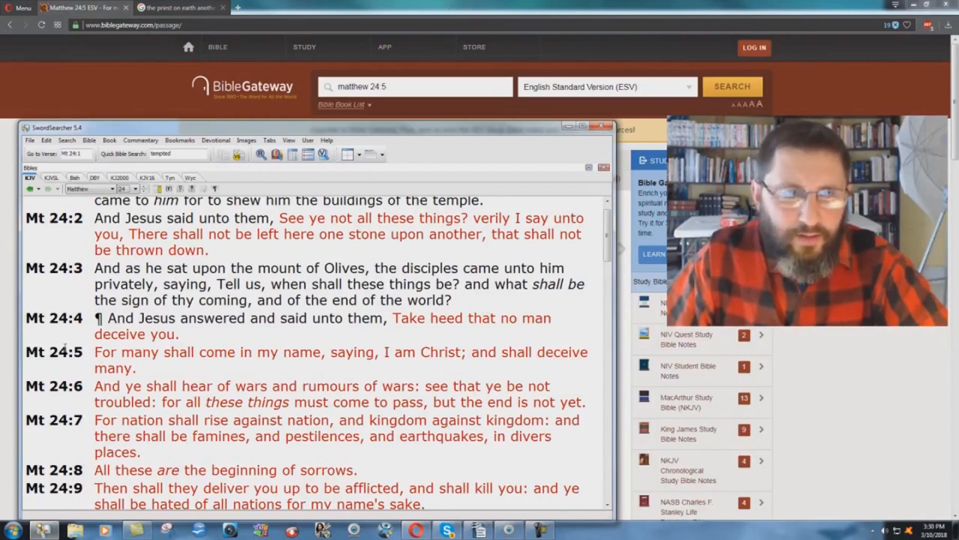
{"action": "mouse_move", "coordinate": [384, 364]}
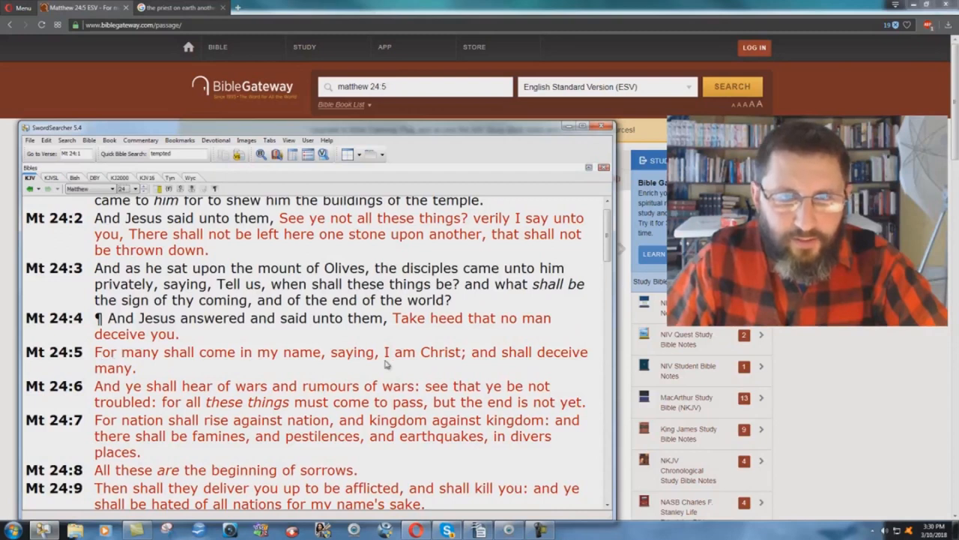
{"action": "mouse_move", "coordinate": [485, 358]}
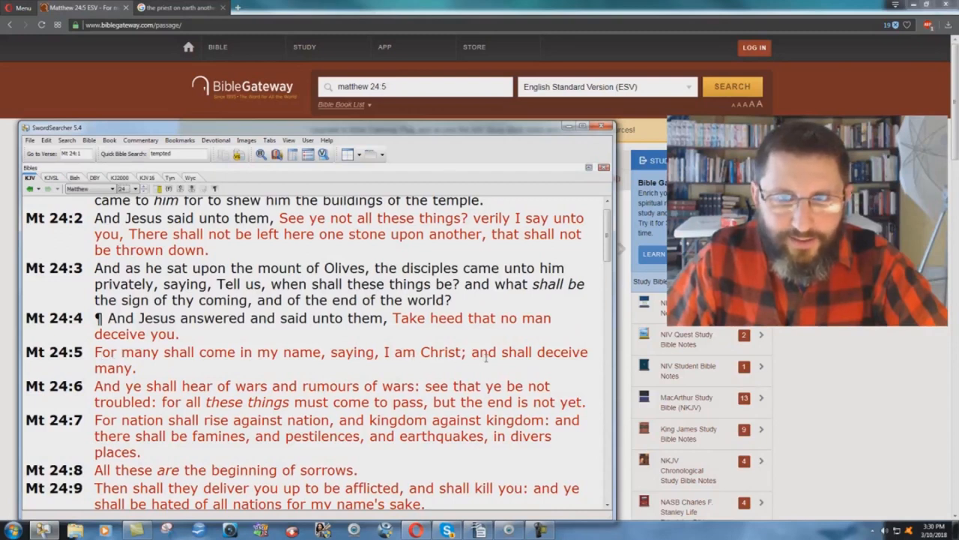
{"action": "mouse_move", "coordinate": [142, 381]}
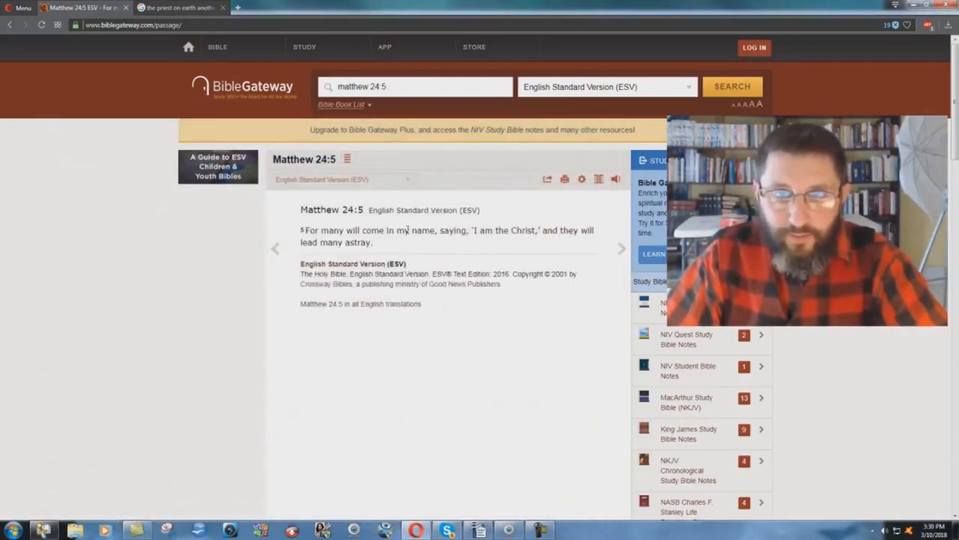
{"action": "mouse_move", "coordinate": [588, 238]}
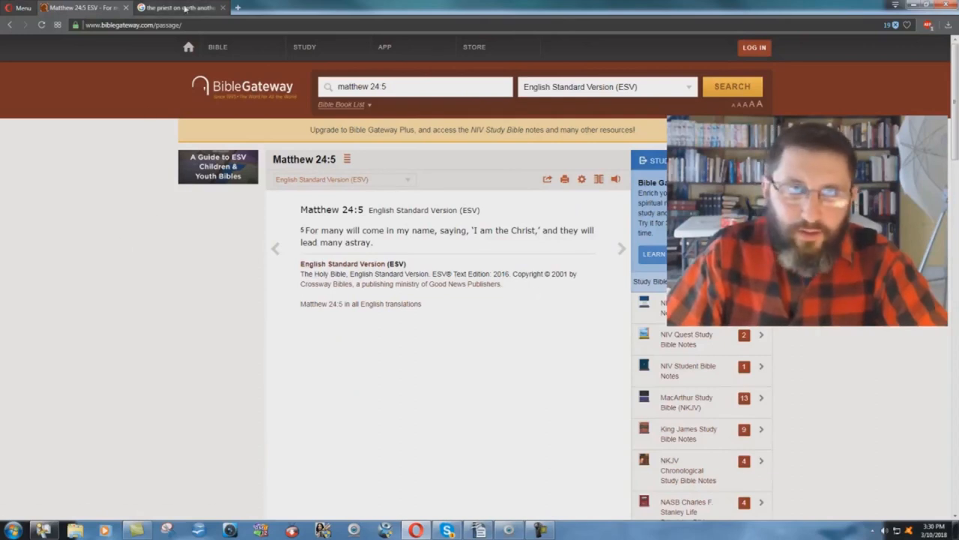
- Switch from the BibleGateway ESV tab to the Google Images 'Another Christ' catechism result
{"action": "left_click", "coordinate": [177, 7]}
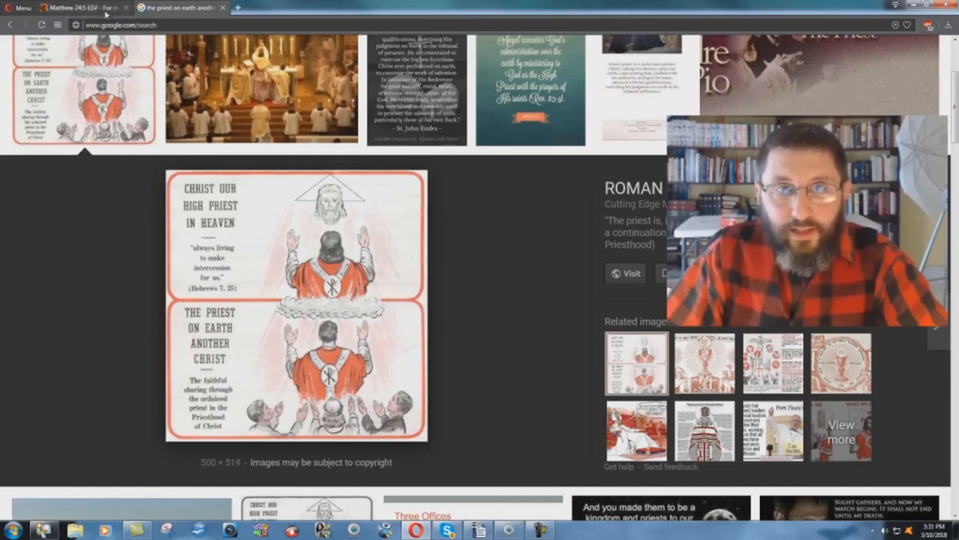
- Return to SwordSearcher's King James Matthew 24 showing verse 5
{"action": "left_click", "coordinate": [83, 8]}
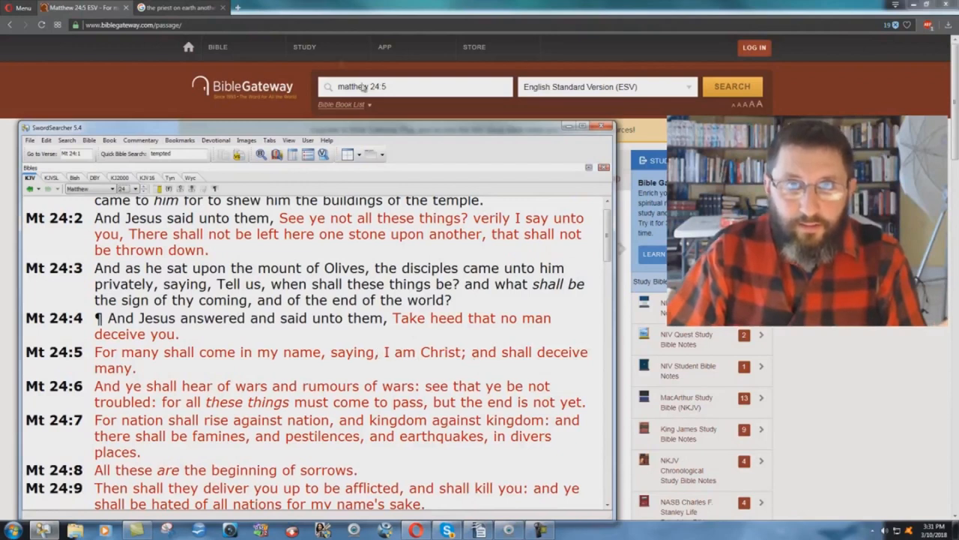
{"action": "left_click", "coordinate": [179, 7]}
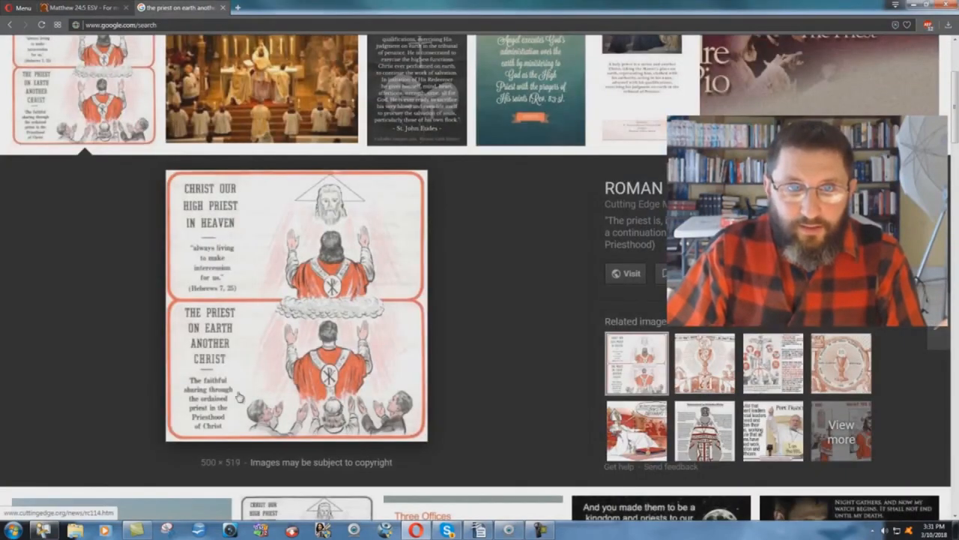